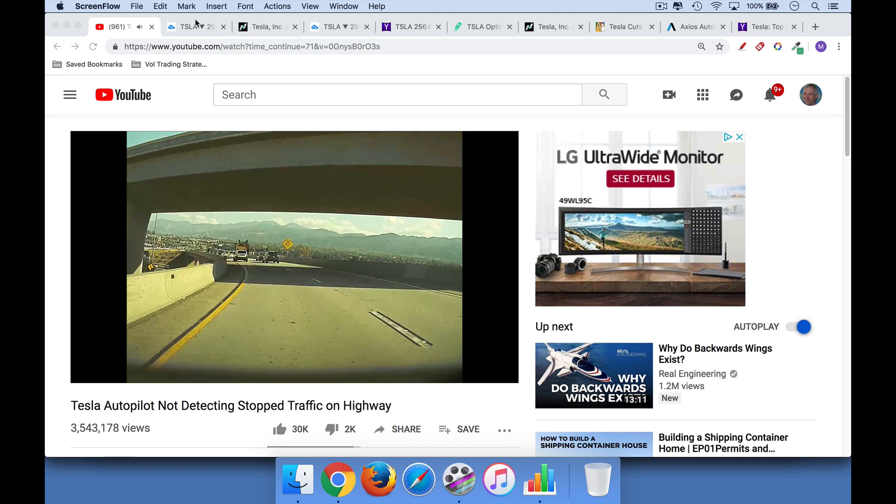
Sketch a red upward arrow over the recent rally on the TSLA daily chart
left_click(192, 26)
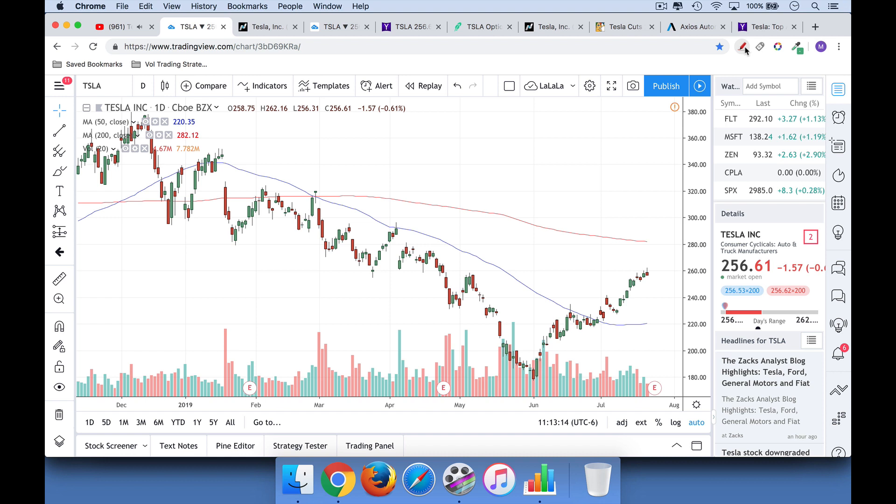
left_click_drag(531, 375, 658, 286)
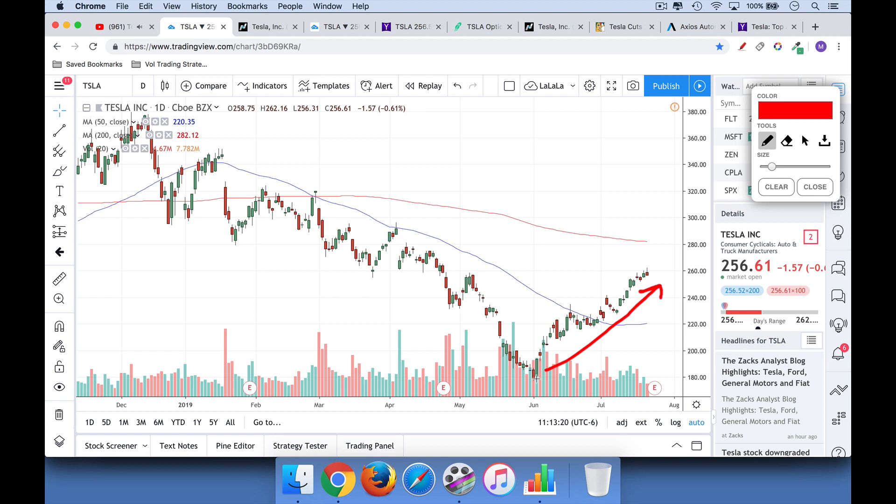
left_click_drag(511, 387, 552, 387)
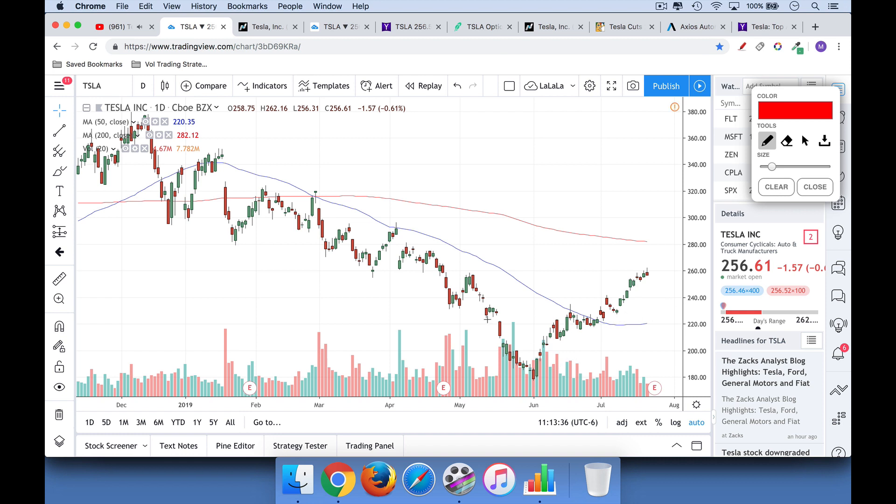
Trace the falling 50-day and the 200-day moving averages in red near the right edge
left_click_drag(485, 263, 626, 314)
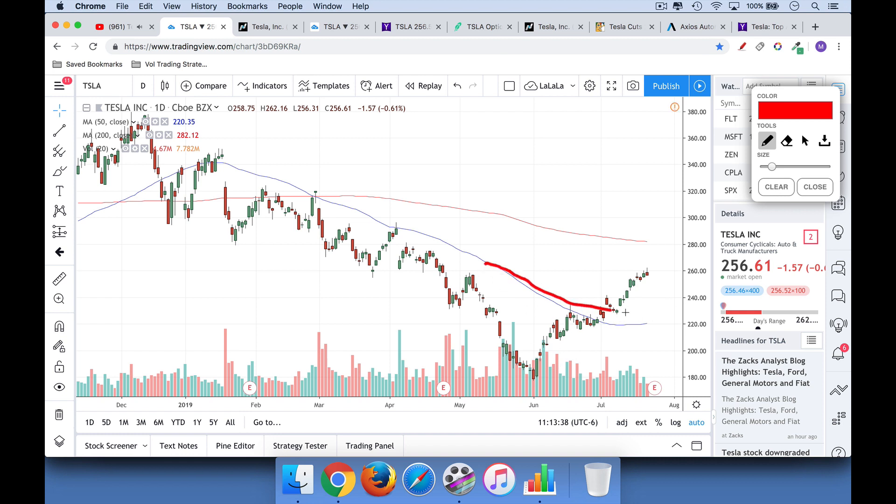
left_click_drag(577, 235, 647, 237)
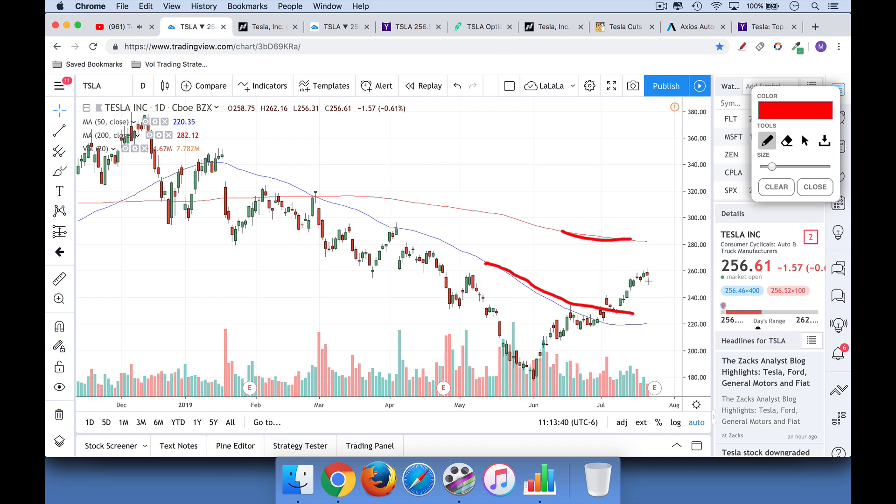
left_click_drag(603, 323, 649, 274)
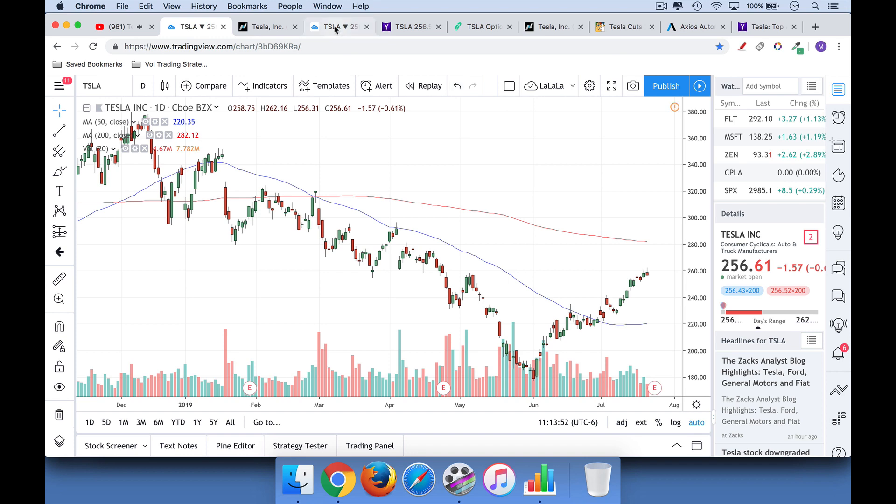
Circle the latest weekly price and the autumn 2018 low near 260 in red
left_click(333, 26)
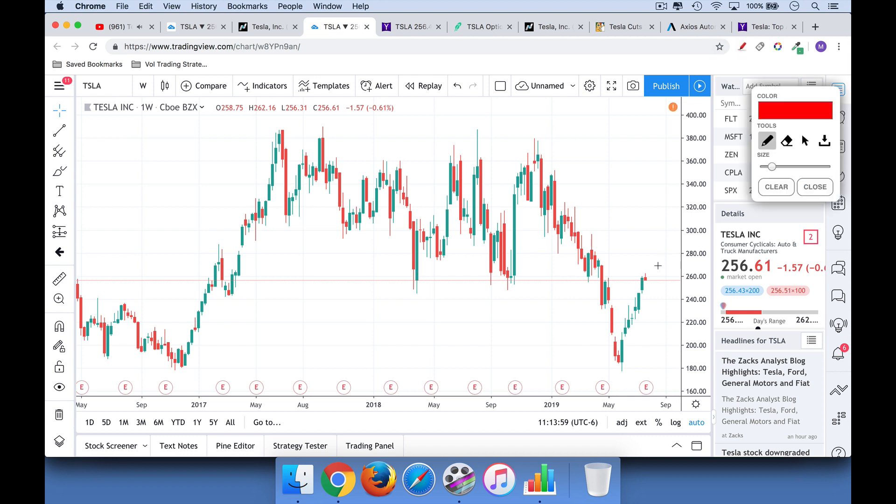
left_click_drag(654, 264, 654, 264)
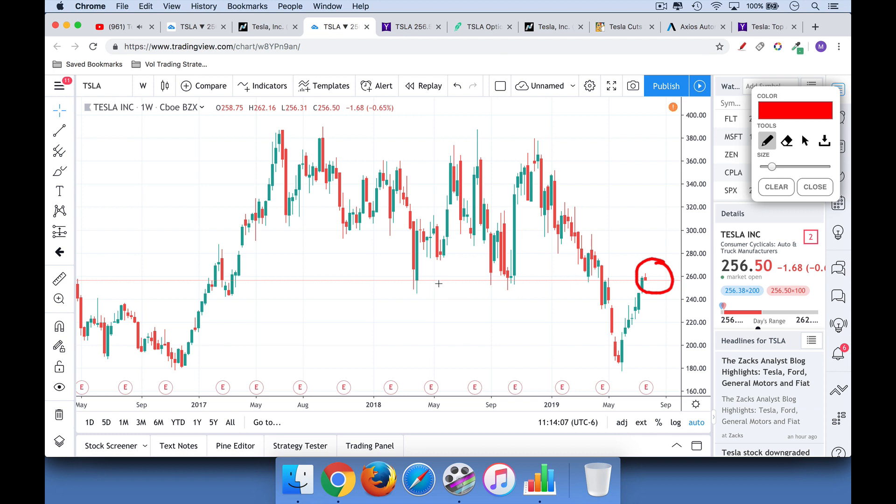
mouse_move(406, 274)
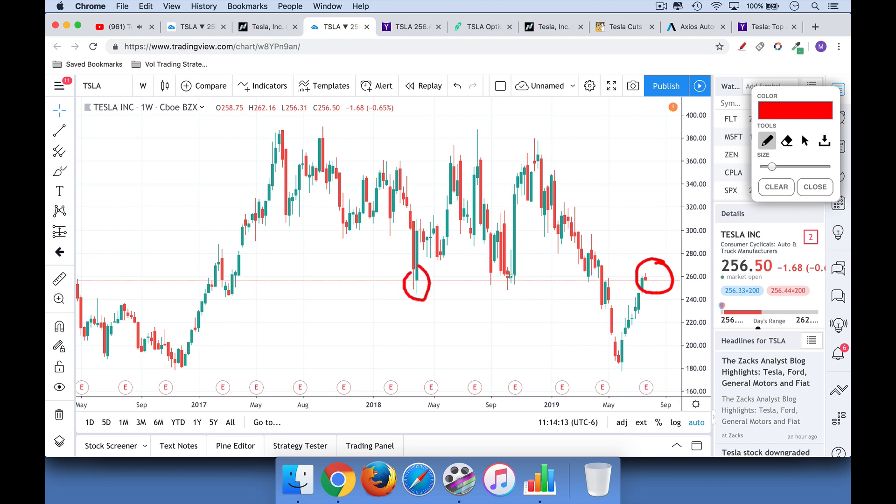
left_click_drag(468, 279, 503, 280)
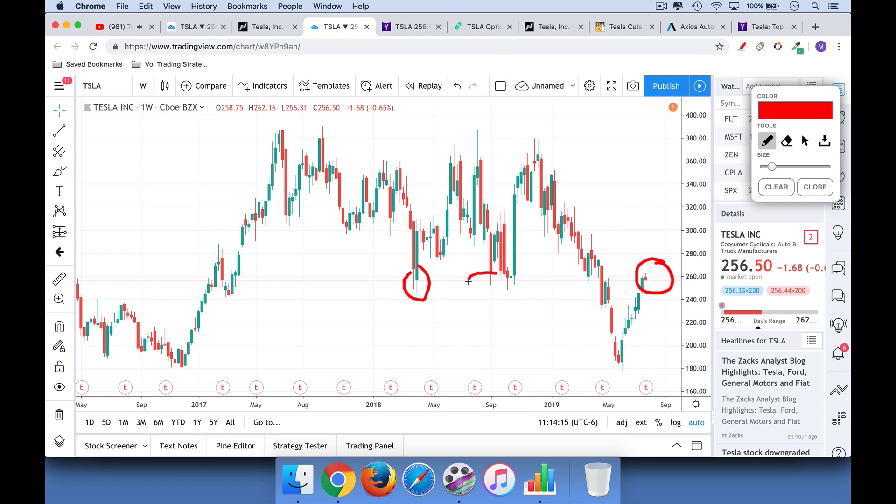
left_click_drag(469, 280, 514, 280)
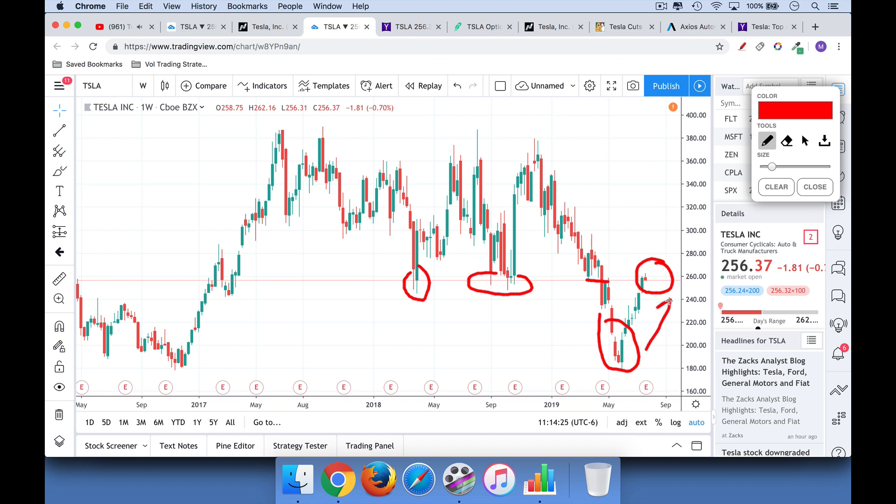
Wipe the marks, then draw a red support line at 260 and circle the latest weekly candle
left_click(777, 187)
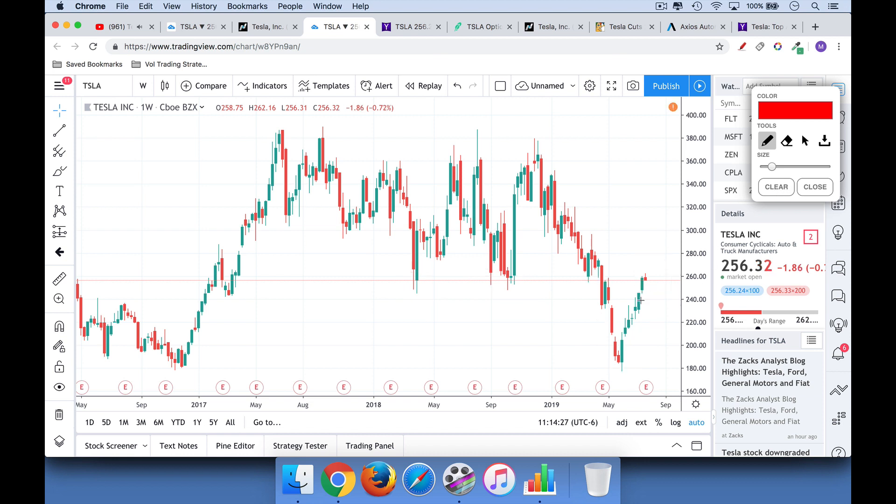
mouse_move(478, 291)
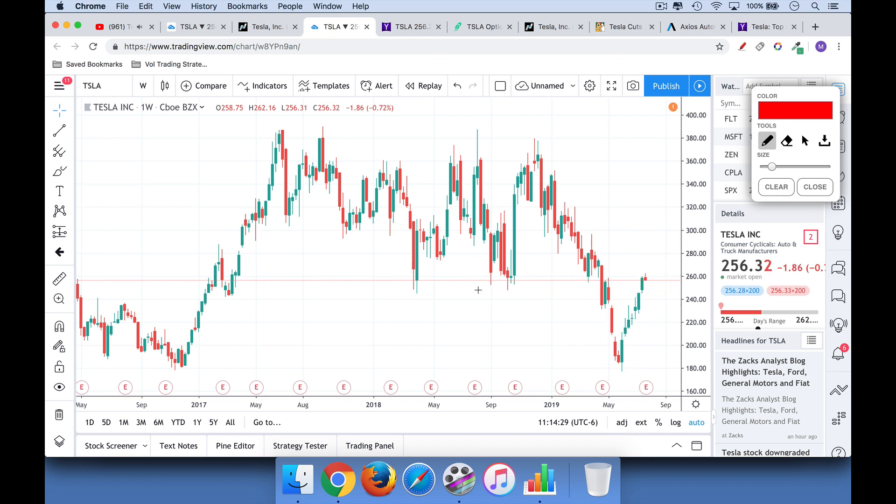
left_click_drag(388, 284, 593, 281)
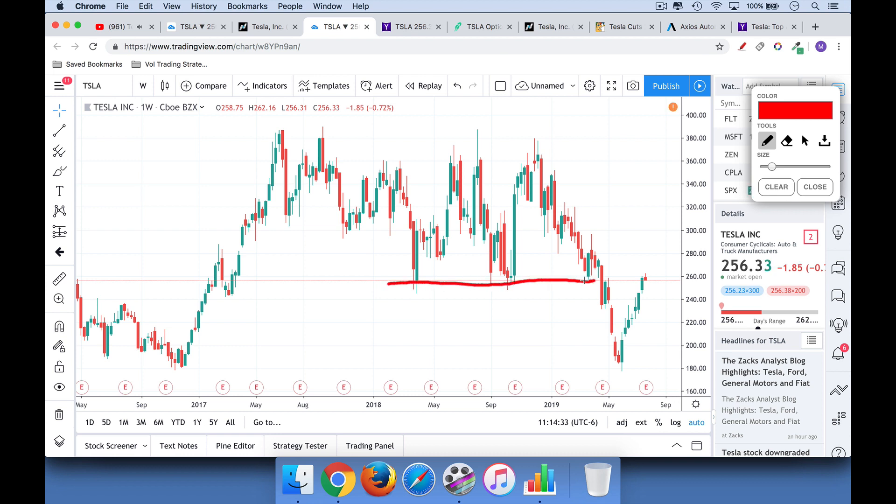
left_click_drag(626, 283, 649, 268)
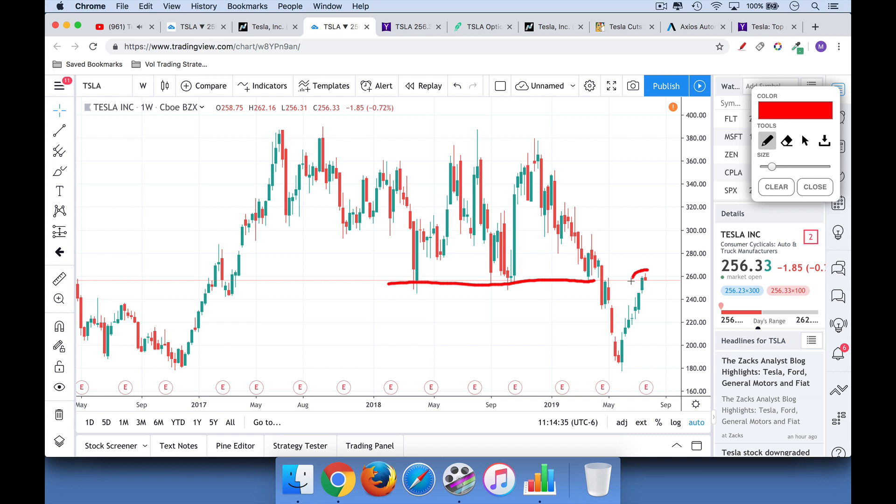
left_click_drag(632, 272, 649, 280)
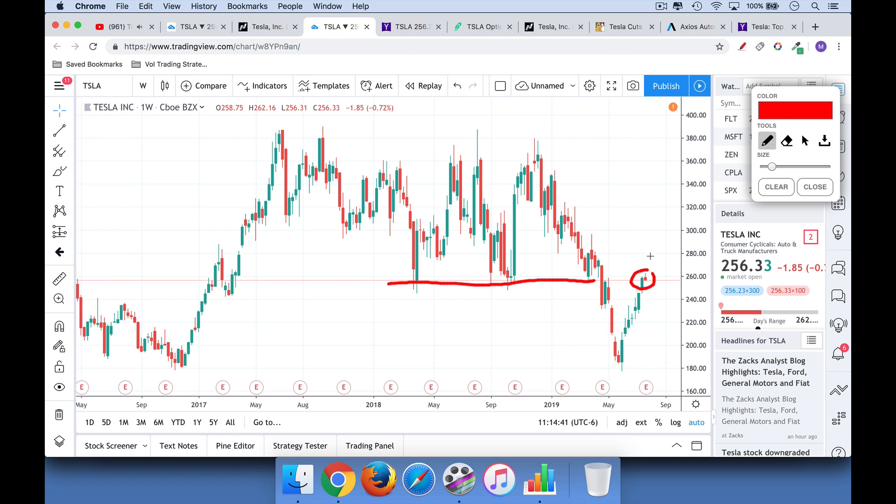
mouse_move(650, 280)
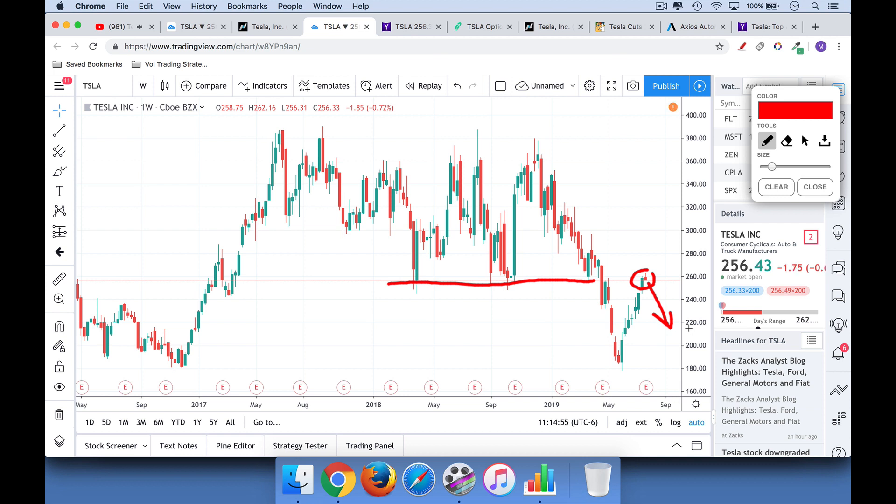
Underline the 41,402,709 short interest figure for 6/28/2019 on the Nasdaq page
left_click(272, 27)
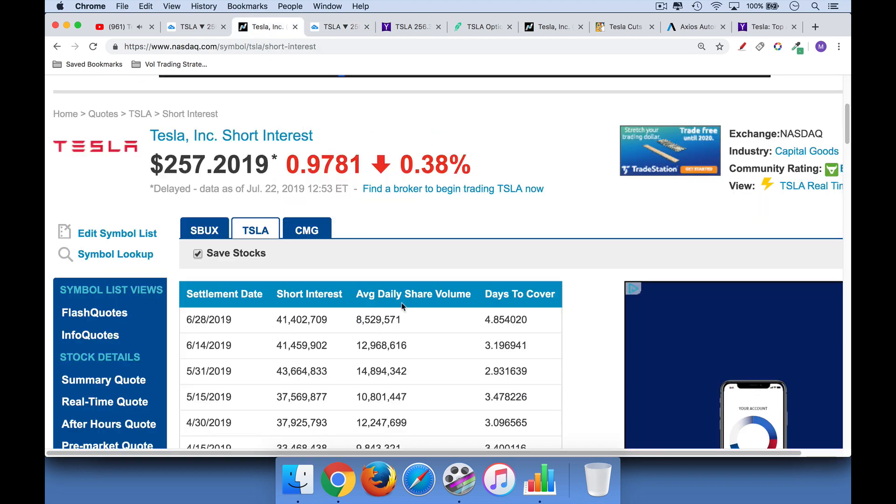
mouse_move(741, 47)
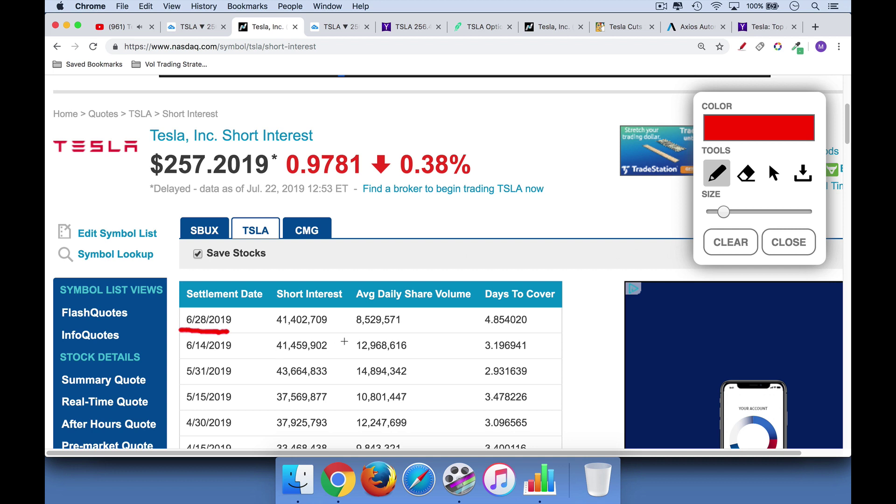
left_click_drag(277, 336, 337, 337)
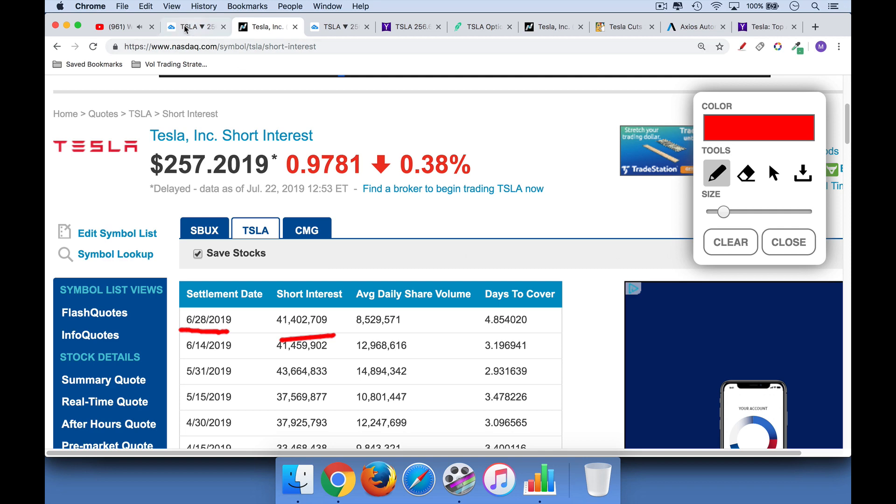
left_click(193, 26)
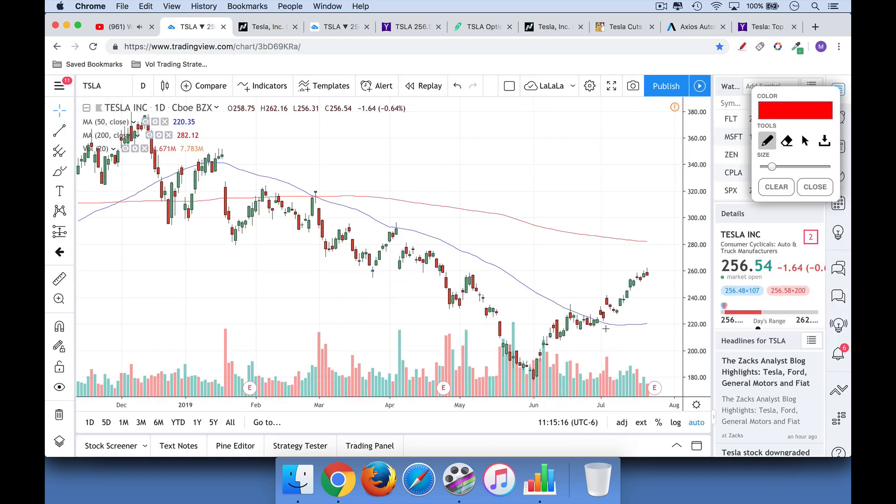
Draw red upward arrows at the late-June low and along the July rally
left_click_drag(592, 329, 595, 348)
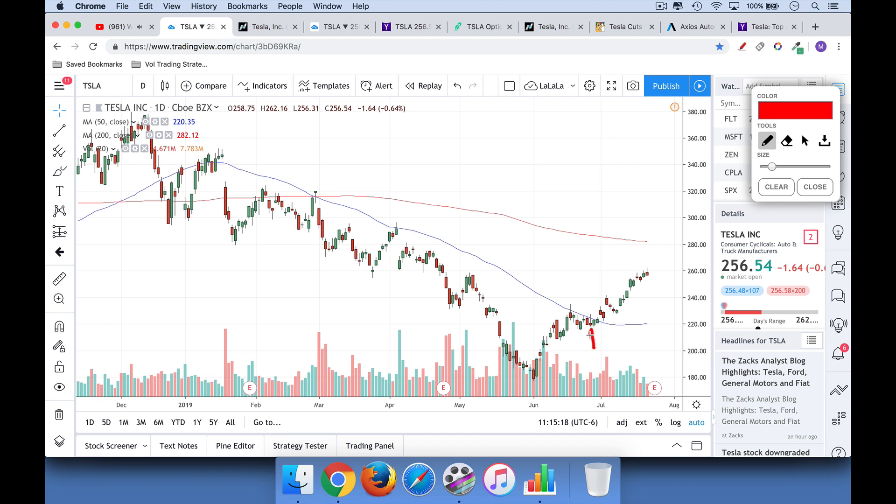
left_click_drag(601, 335, 655, 280)
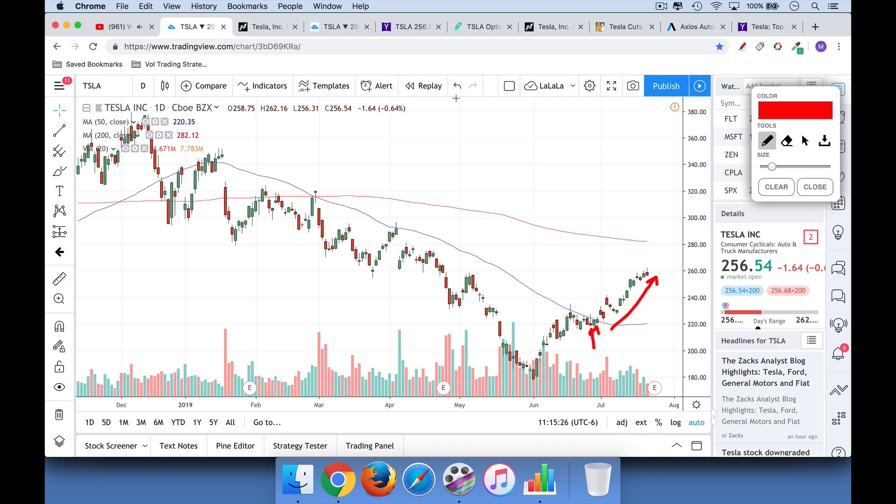
mouse_move(551, 29)
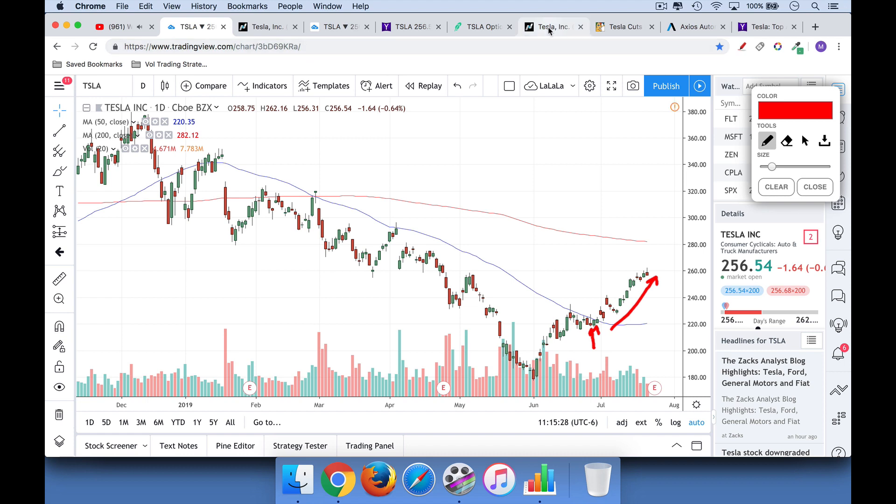
Circle the EPS heading and Sep2018, underline the Jun2018 -4.22 reported and -3.73 forecast
left_click(548, 26)
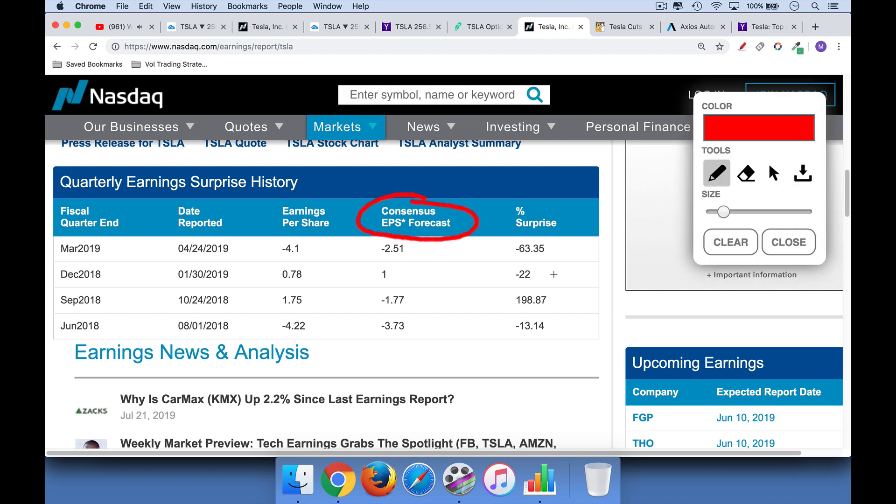
left_click_drag(280, 206, 343, 223)
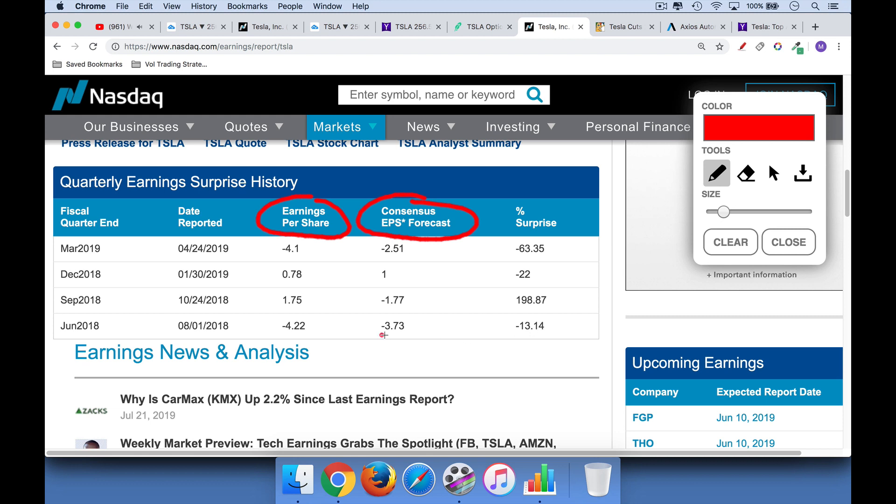
left_click_drag(371, 336, 417, 335)
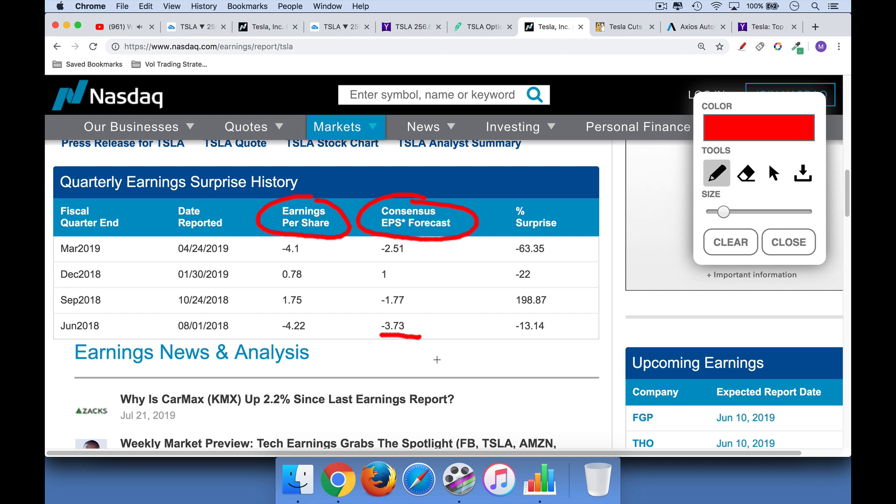
left_click_drag(280, 337, 312, 337)
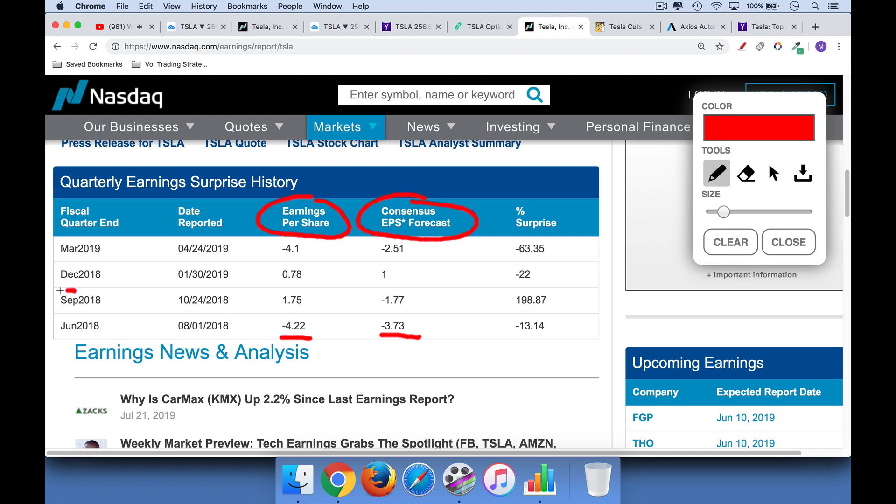
left_click_drag(60, 299, 105, 300)
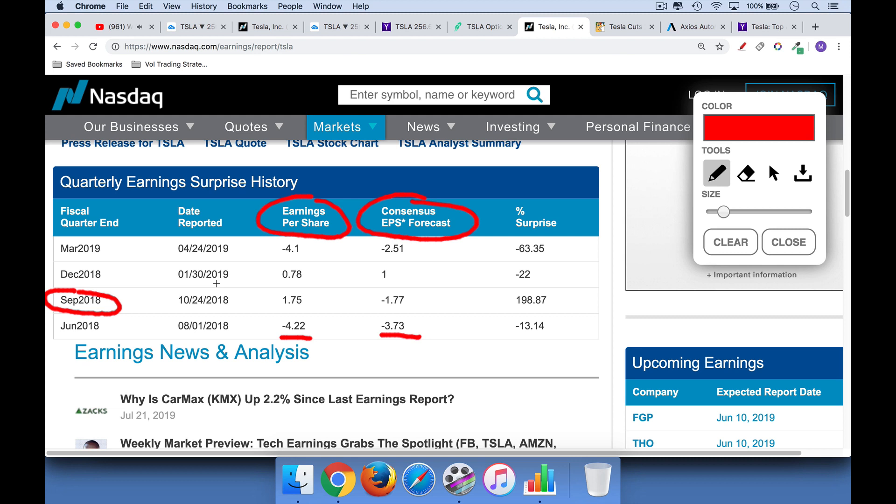
Underline the Sep2018 and March -4.1/-2.51 figures and circle the -63.35 and -22 surprises
left_click_drag(380, 309, 404, 309)
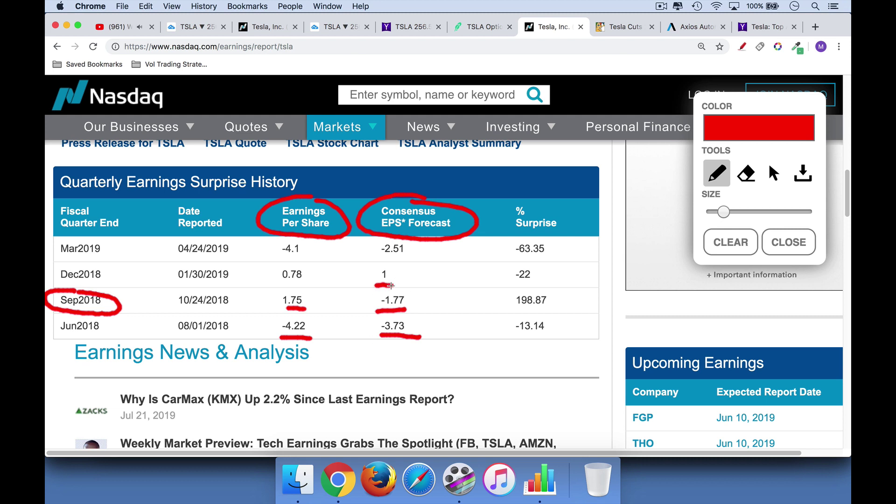
left_click_drag(289, 282, 300, 282)
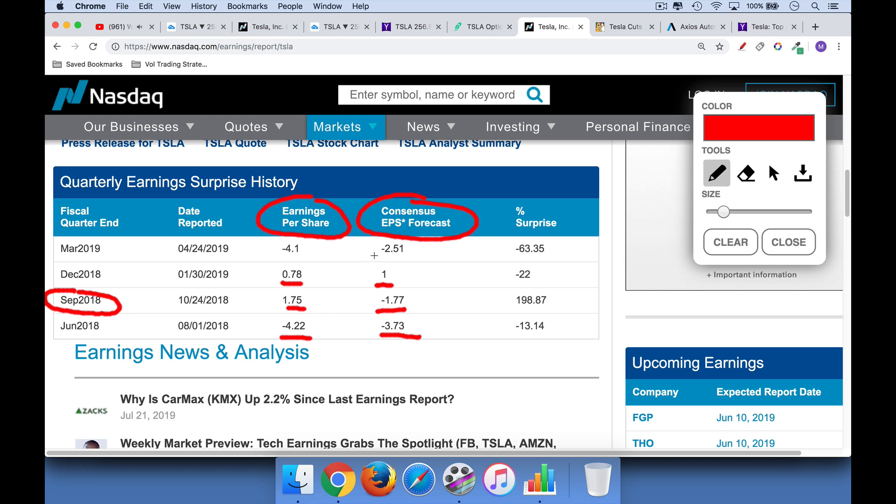
left_click_drag(378, 258, 406, 257)
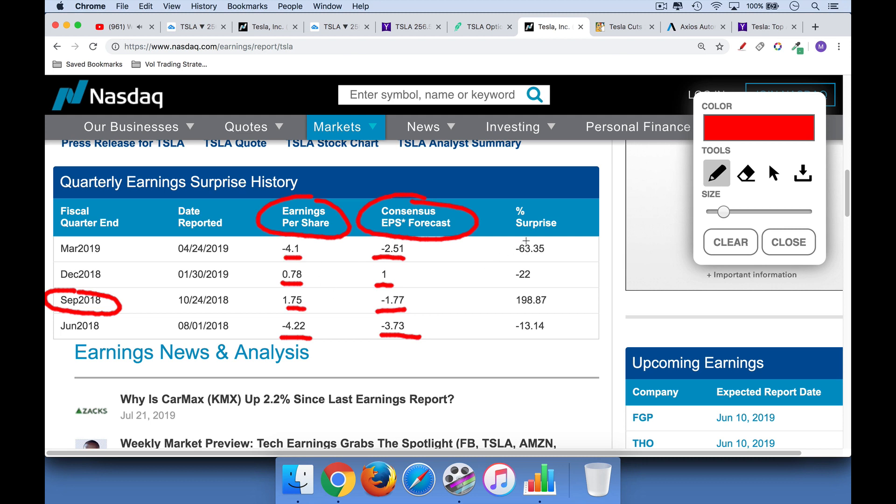
left_click_drag(503, 248, 557, 248)
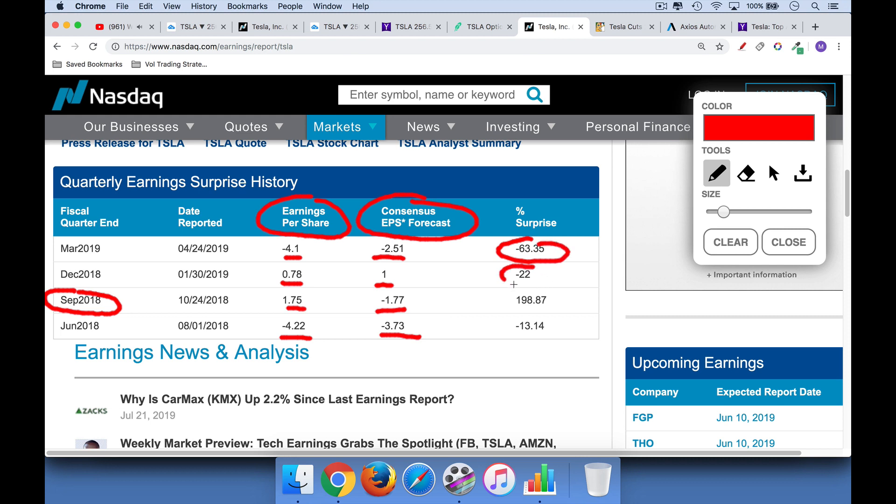
left_click_drag(504, 275, 550, 337)
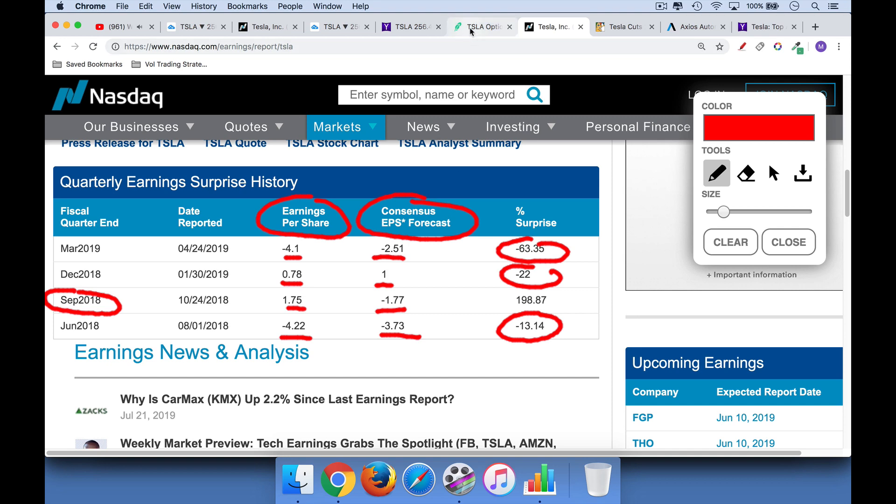
Circle the July 26 expiration on the TSLA options page, then clear the red marks
left_click(482, 26)
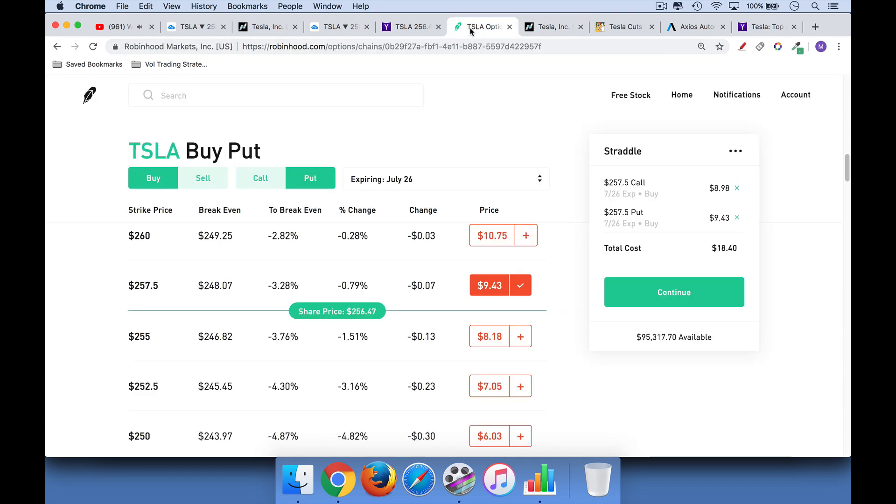
mouse_move(721, 74)
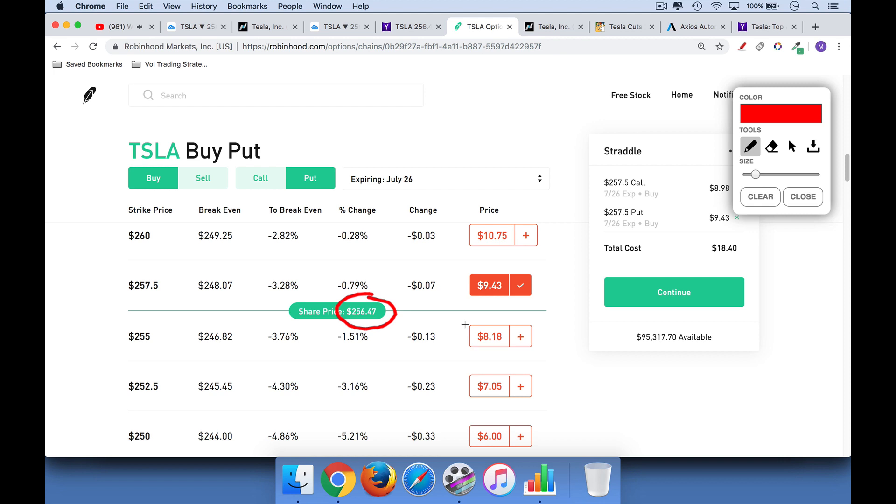
left_click_drag(129, 298, 162, 298)
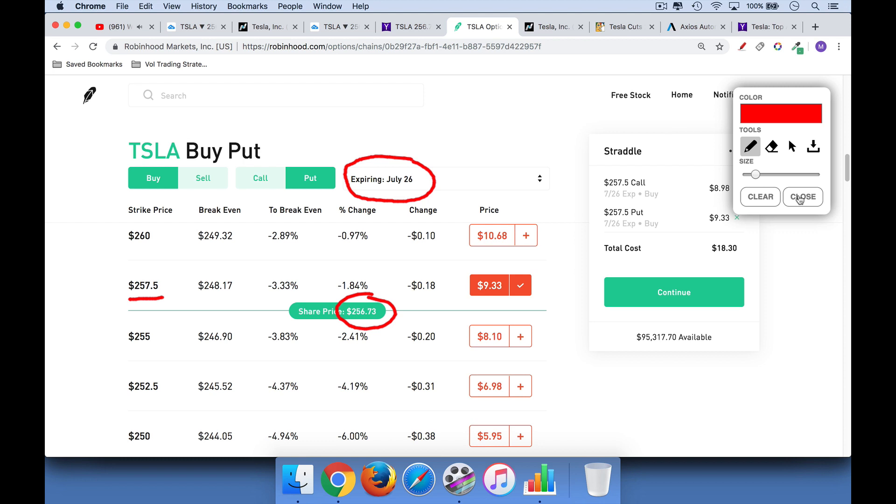
left_click(803, 196)
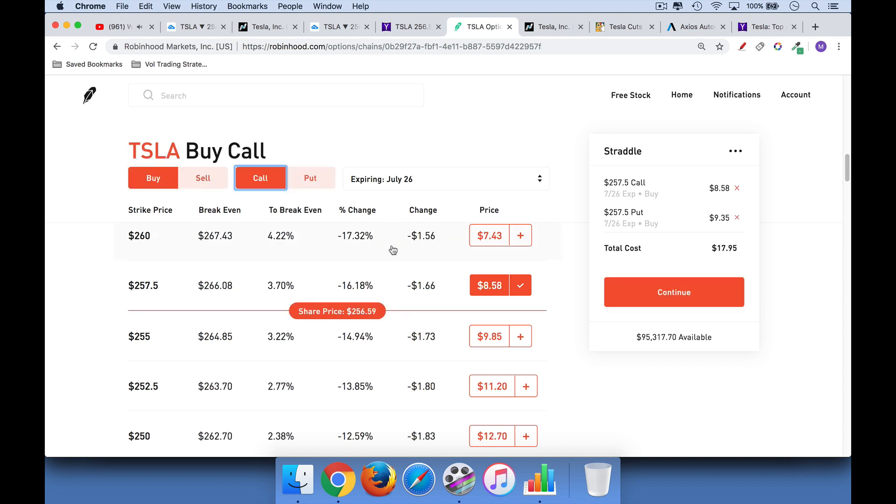
mouse_move(163, 297)
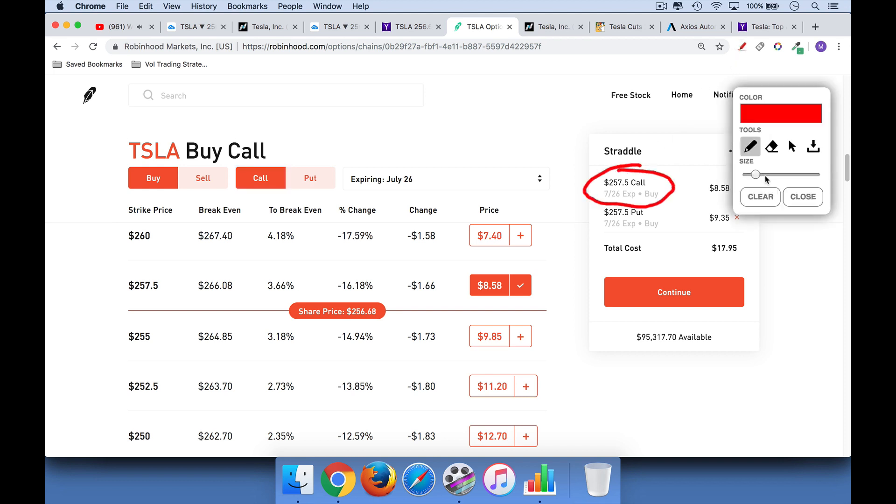
mouse_move(810, 211)
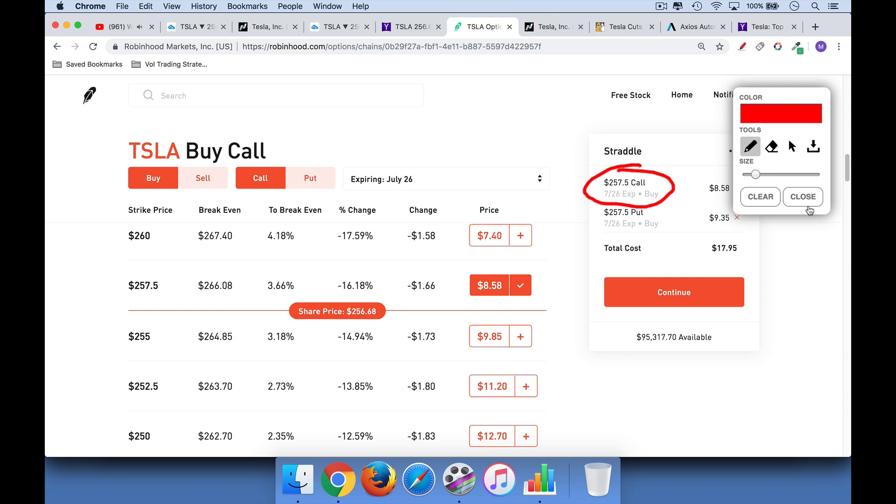
Clear the call circle and switch the TSLA chain to put options
left_click(803, 196)
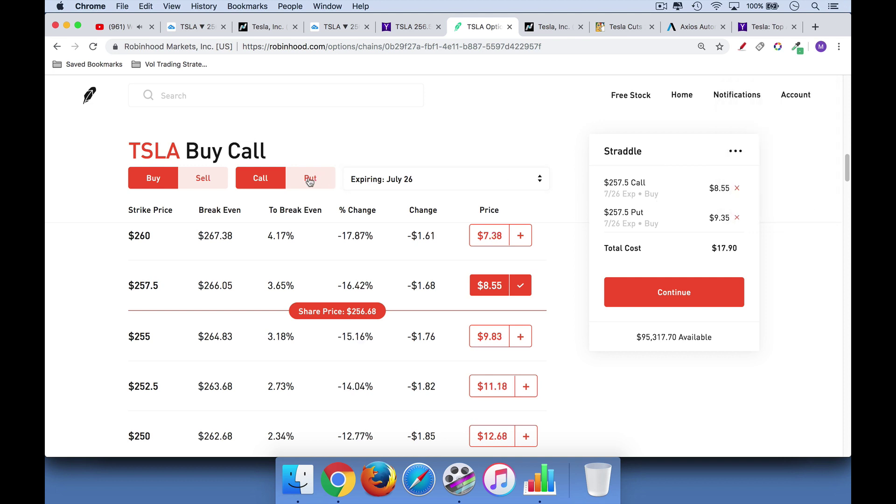
left_click(310, 178)
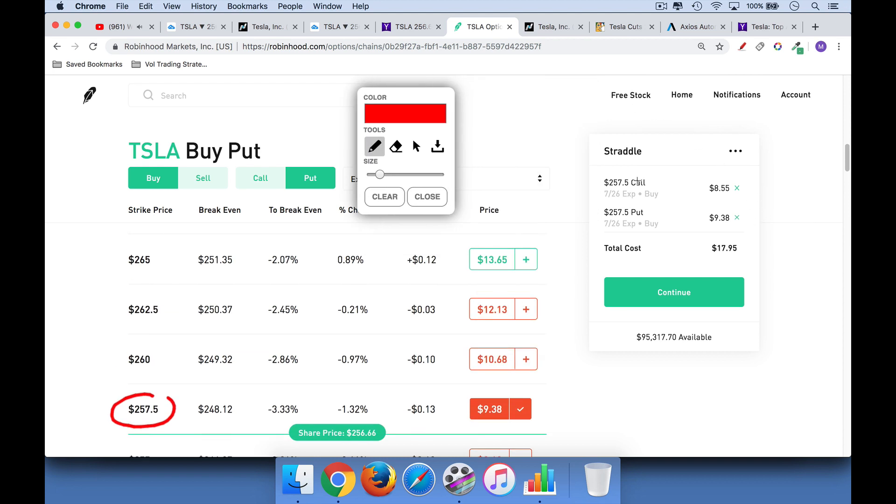
Underline the 257.5 call and 257.5 put legs of the straddle in red
left_click_drag(608, 200, 657, 200)
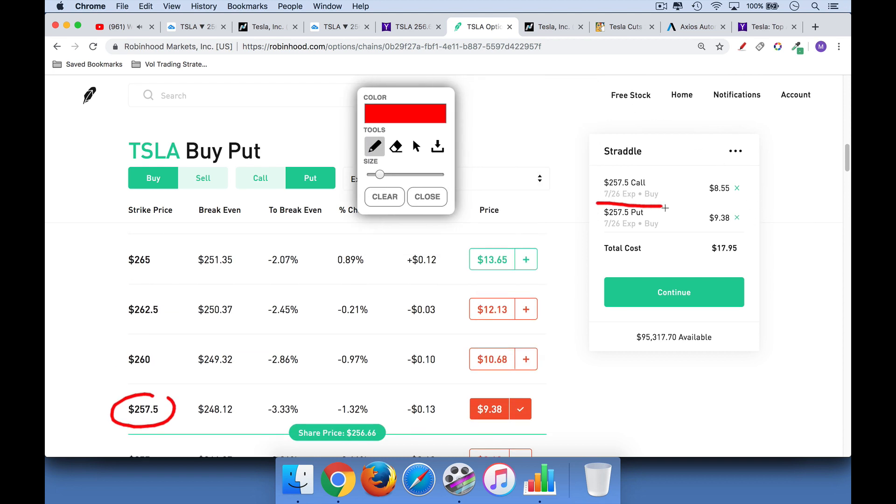
left_click_drag(608, 232, 657, 232)
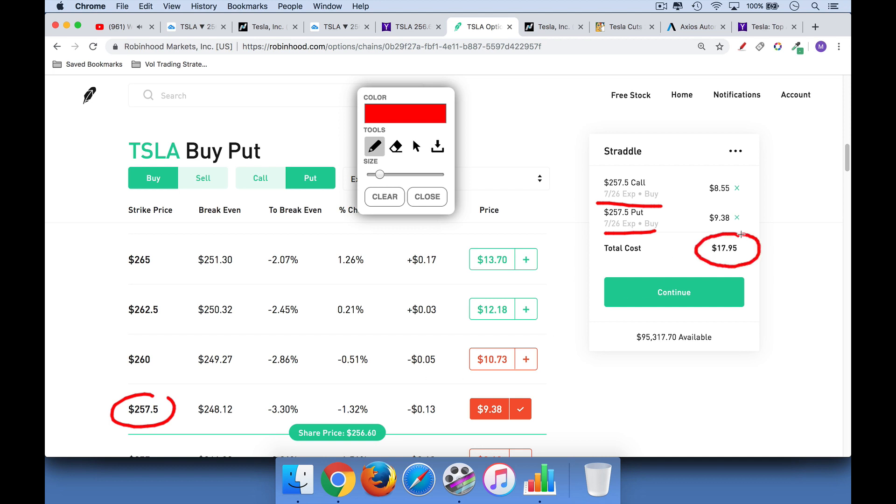
mouse_move(726, 259)
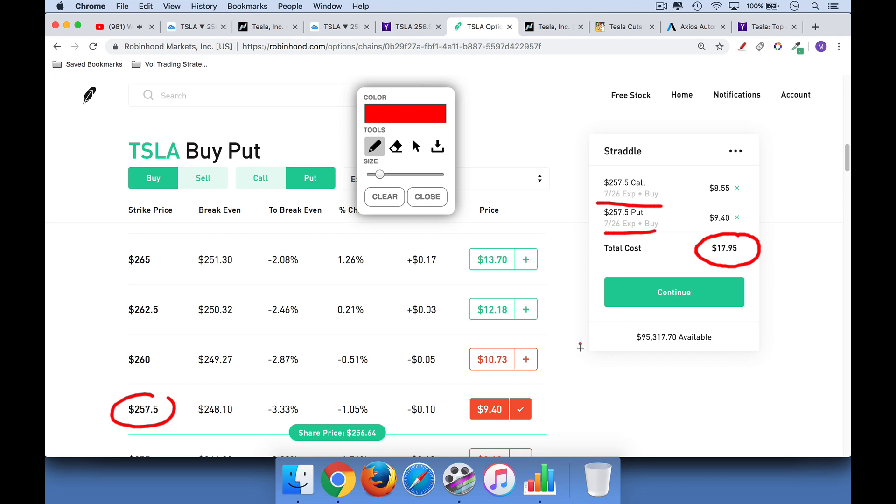
Handwrite 18 over 257.50 as a fraction beside the options table
left_click_drag(586, 343, 603, 372)
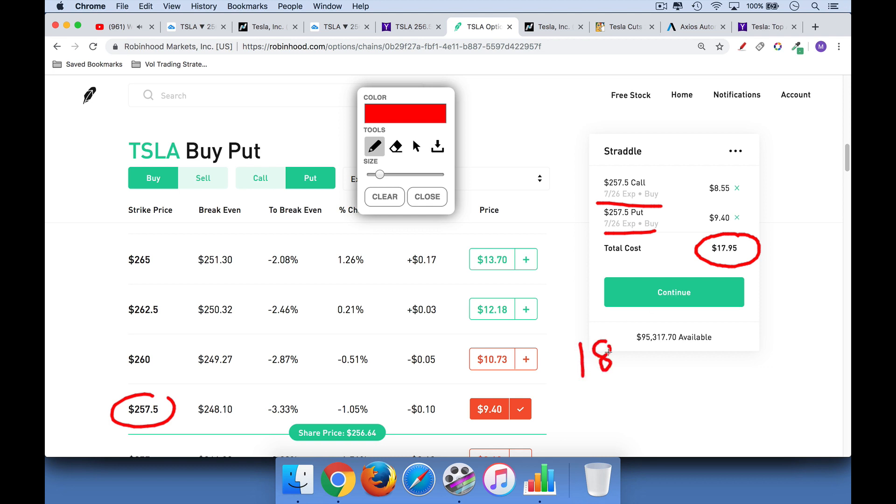
left_click_drag(566, 391, 674, 368)
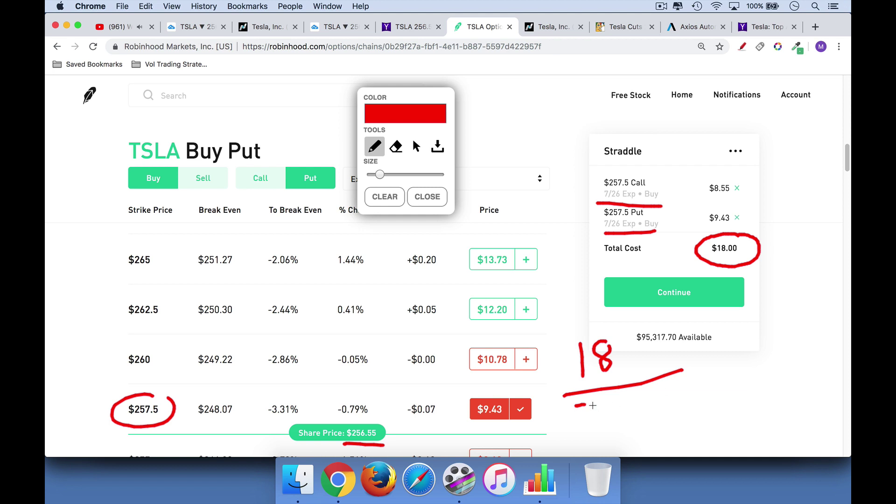
left_click_drag(578, 394, 595, 418)
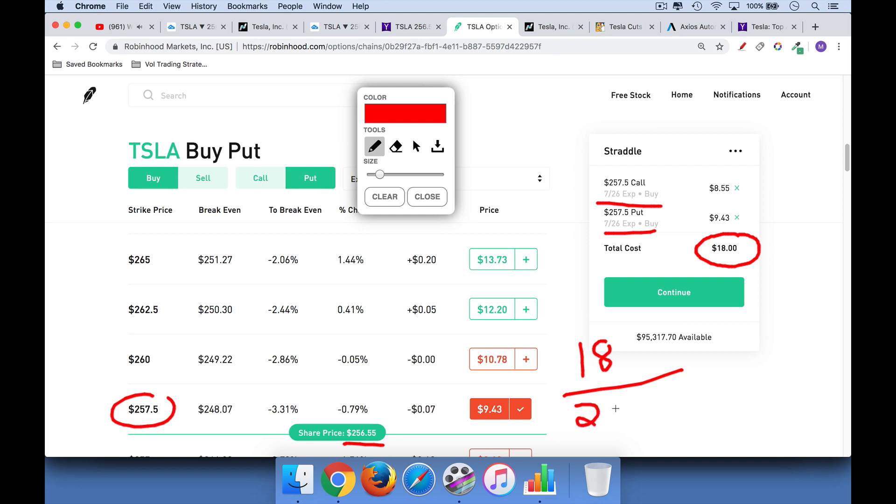
left_click_drag(582, 407, 626, 412)
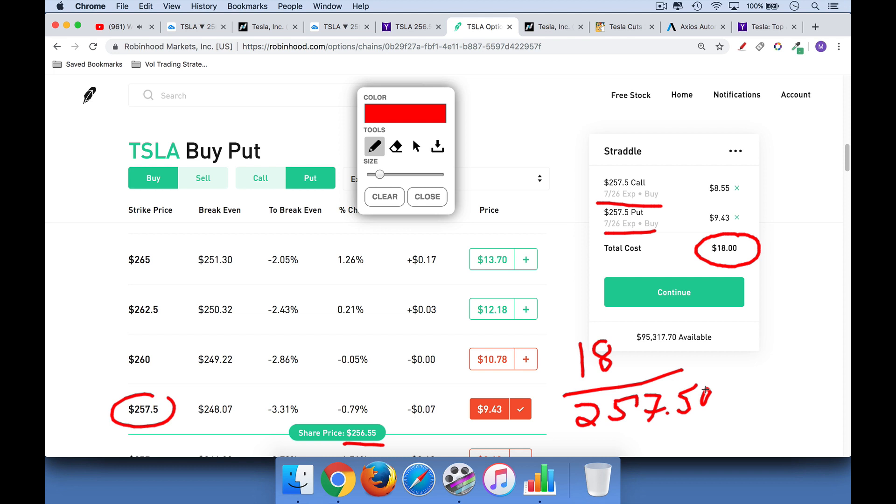
Write the 7% implied-move result, then erase the handwritten calculation
left_click_drag(784, 340, 769, 369)
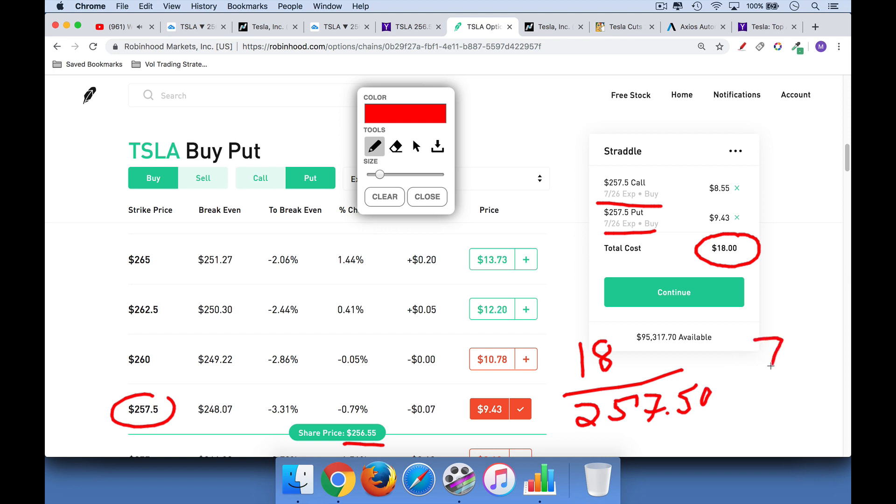
left_click_drag(784, 343, 803, 366)
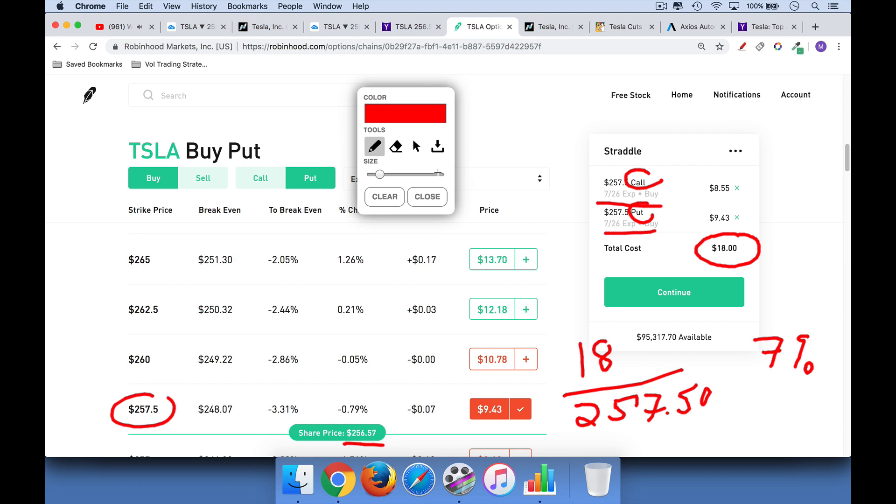
left_click(428, 197)
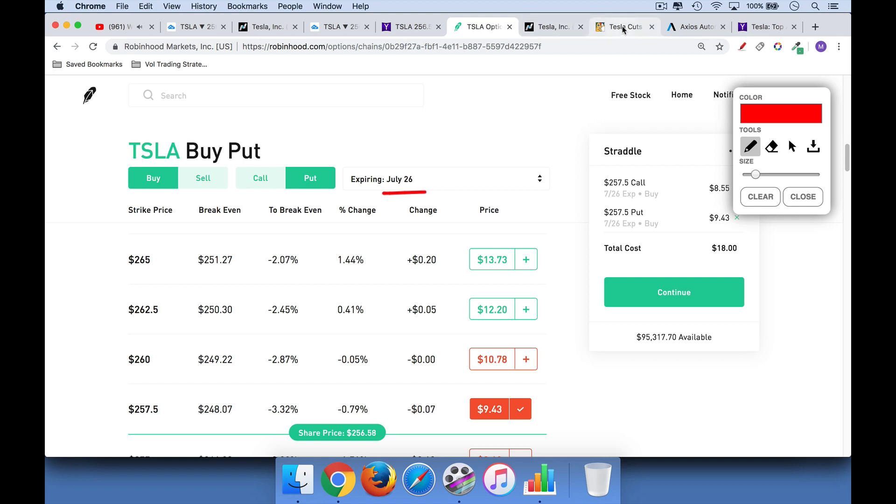
mouse_move(624, 26)
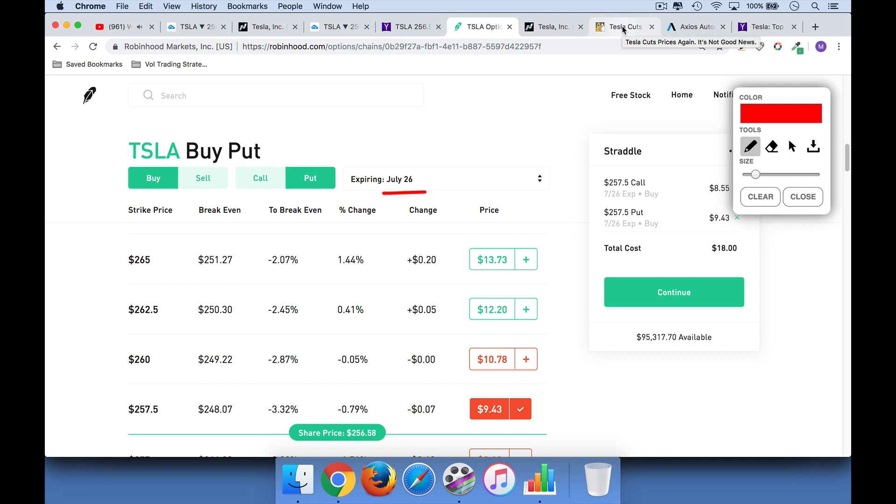
Switch to the Axios Autonomous Vehicles newsletter and scroll into its Tesla-mirrors-Detroit story
left_click(696, 27)
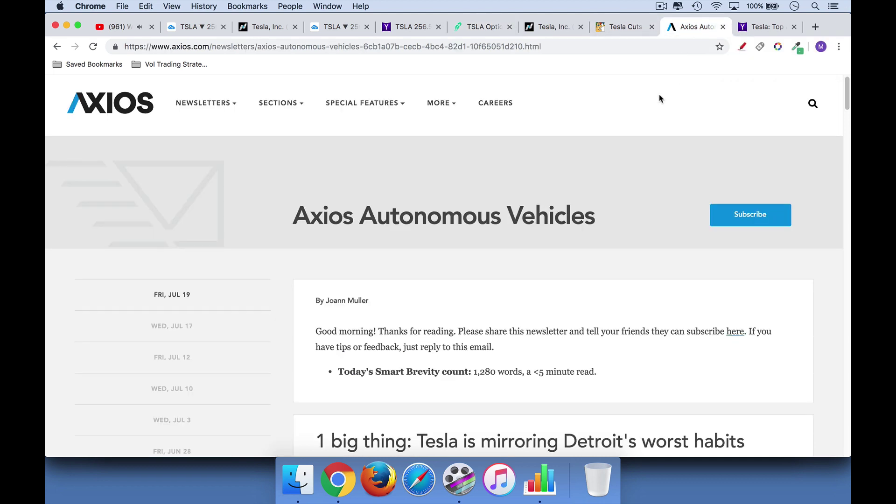
mouse_move(620, 185)
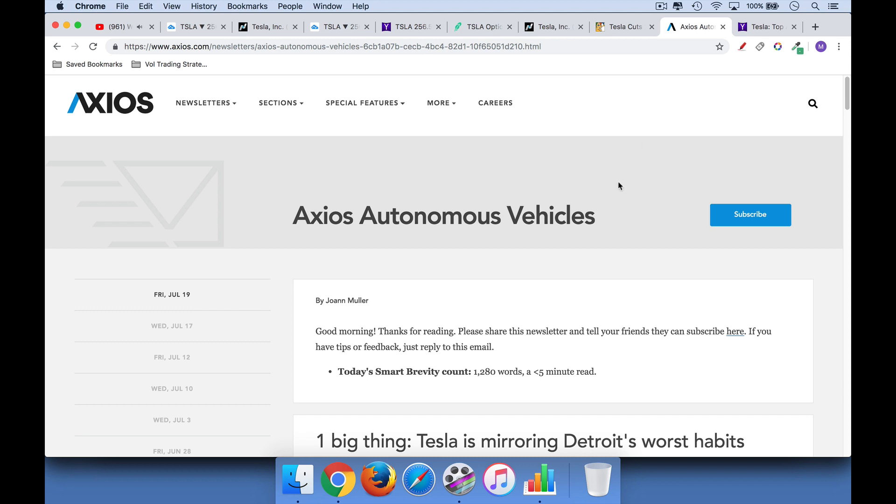
scroll("down", 3)
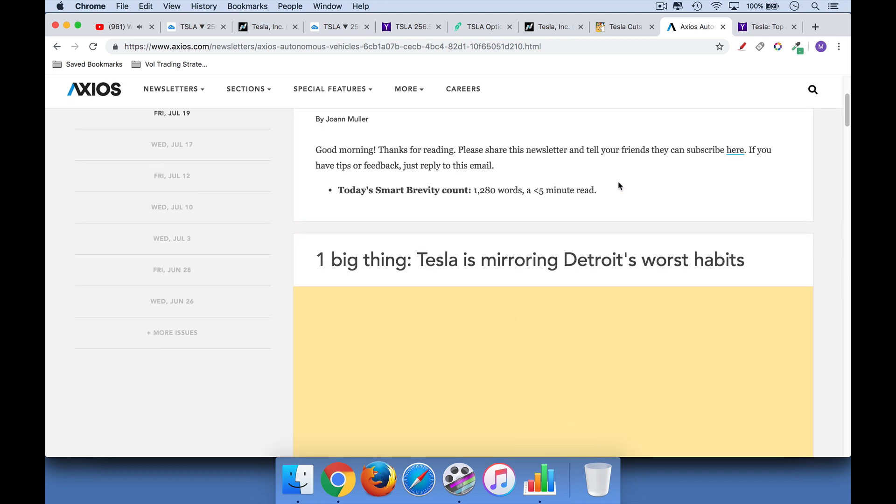
scroll("down", 3)
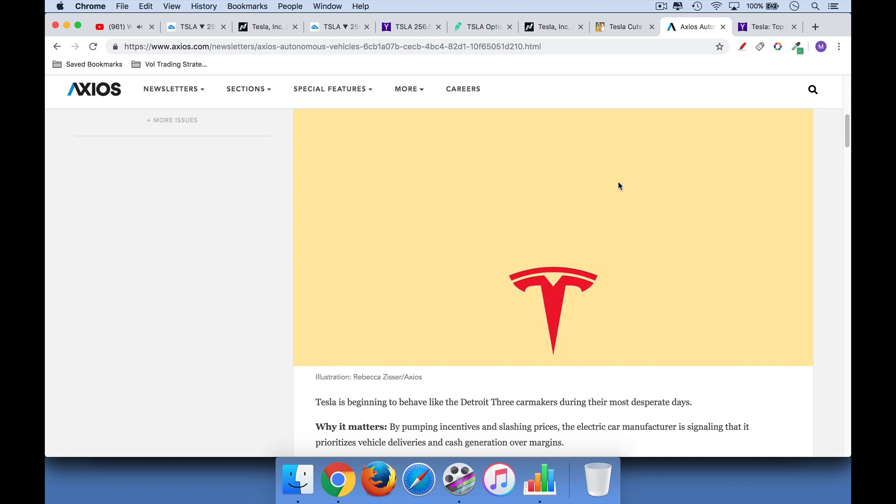
scroll("down", 3)
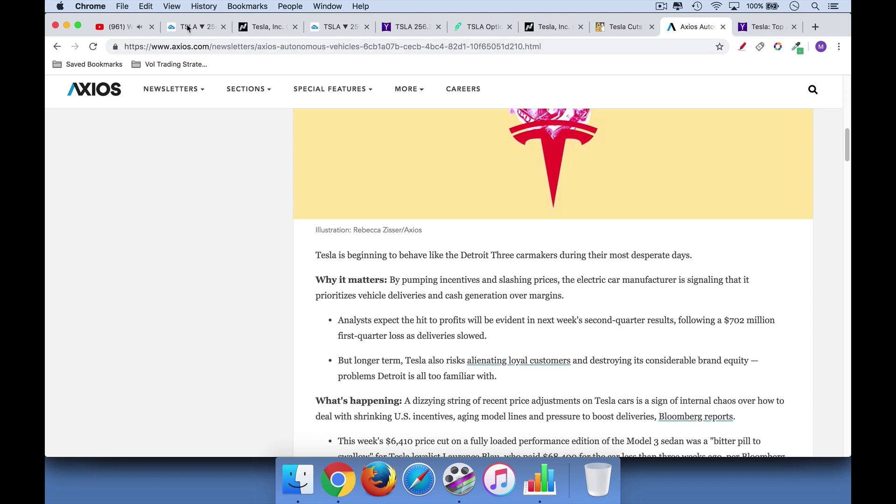
left_click(337, 27)
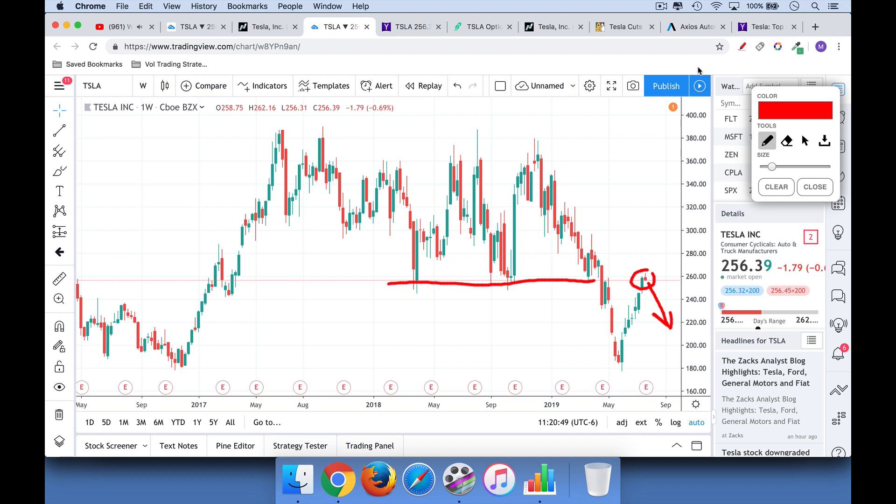
left_click(694, 26)
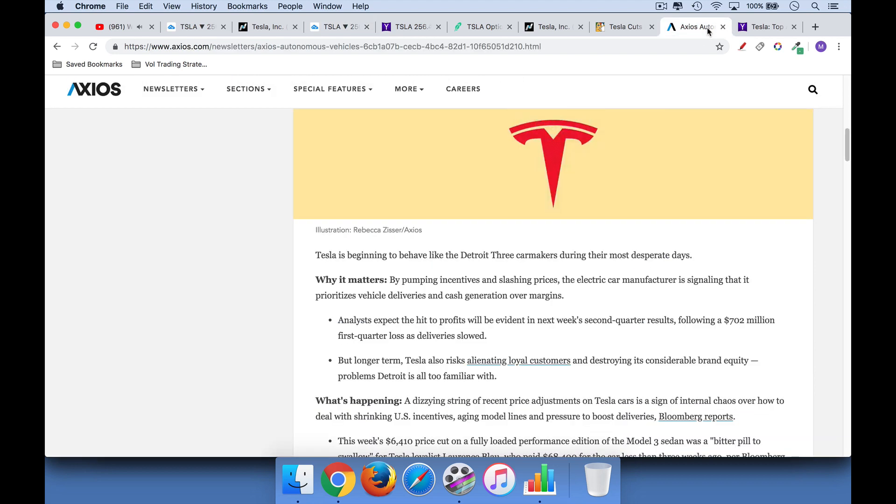